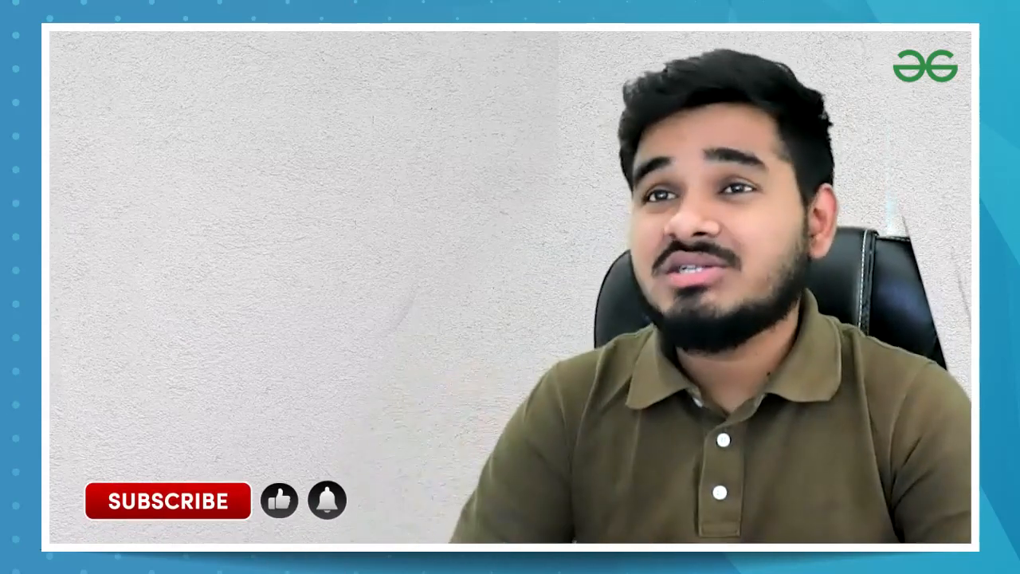
pyautogui.click(168, 500)
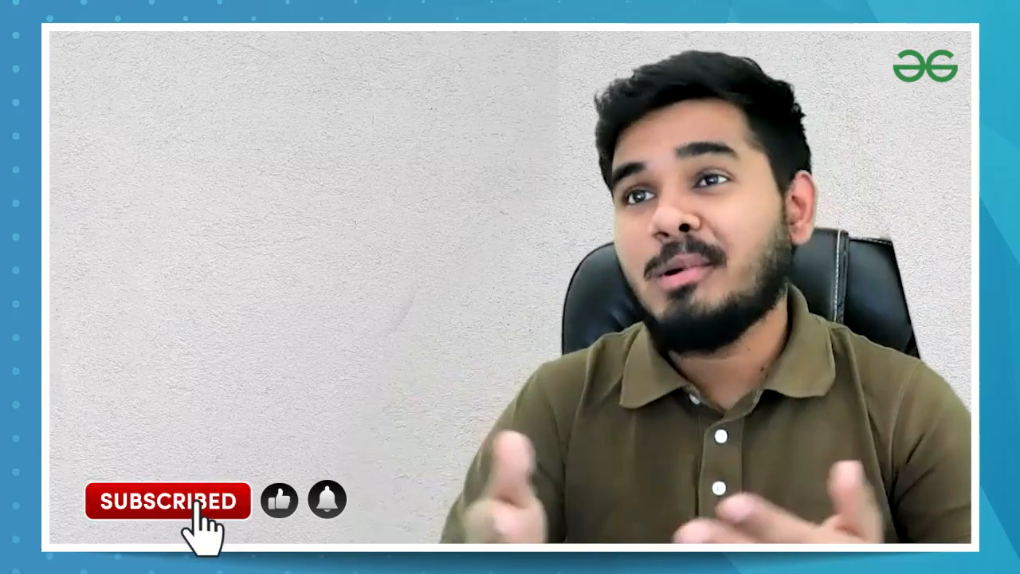